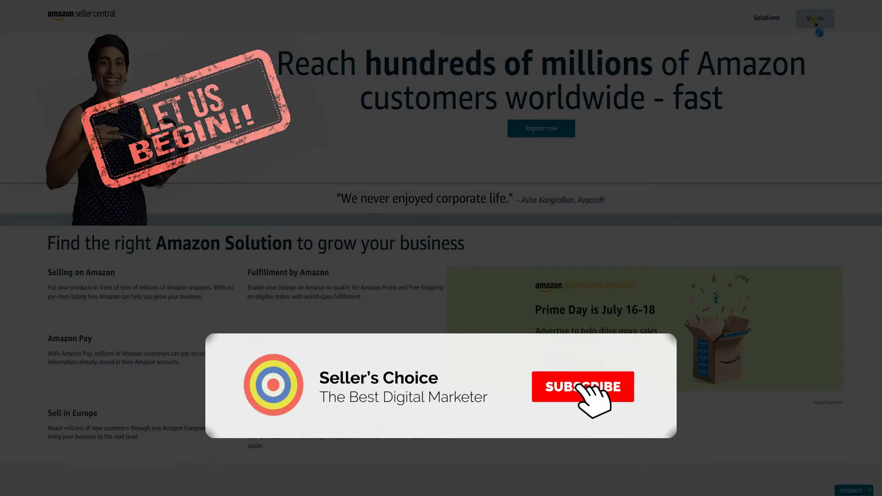
Step: Sign in to the seller account from the Seller Central home page
click(583, 387)
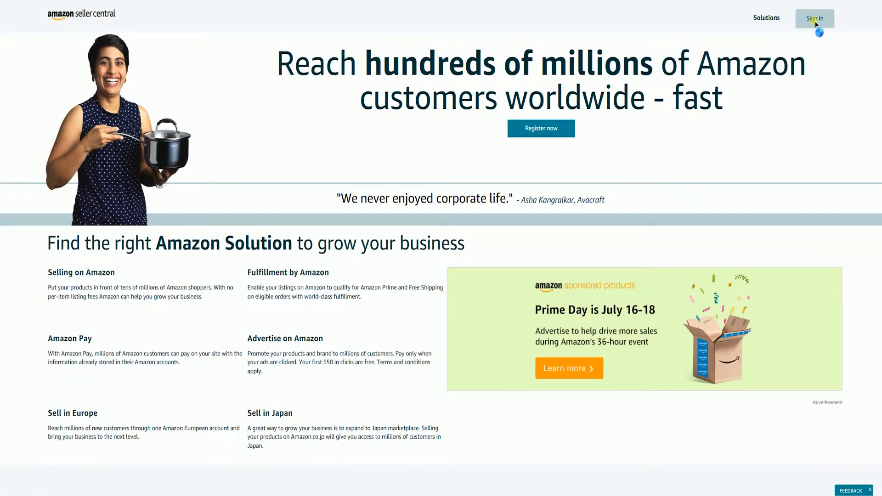
click(814, 19)
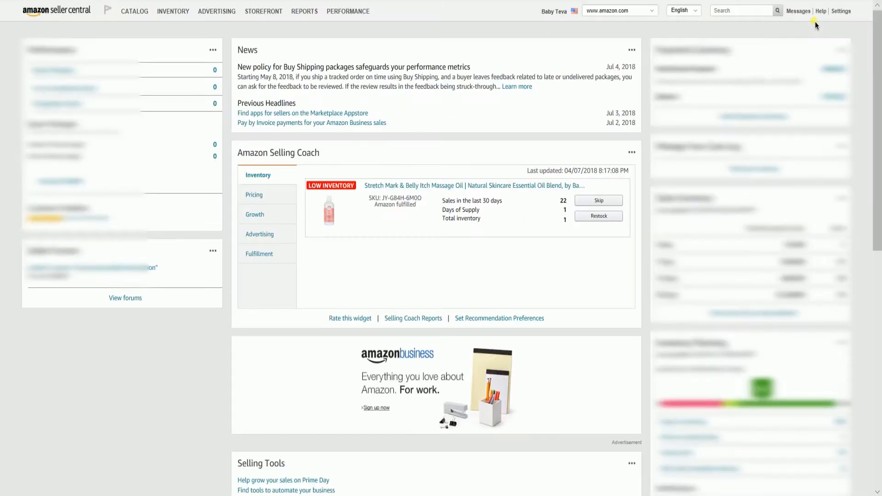
Step: Go to Inventory > Add a Product and reach the Download an Inventory File page
click(172, 11)
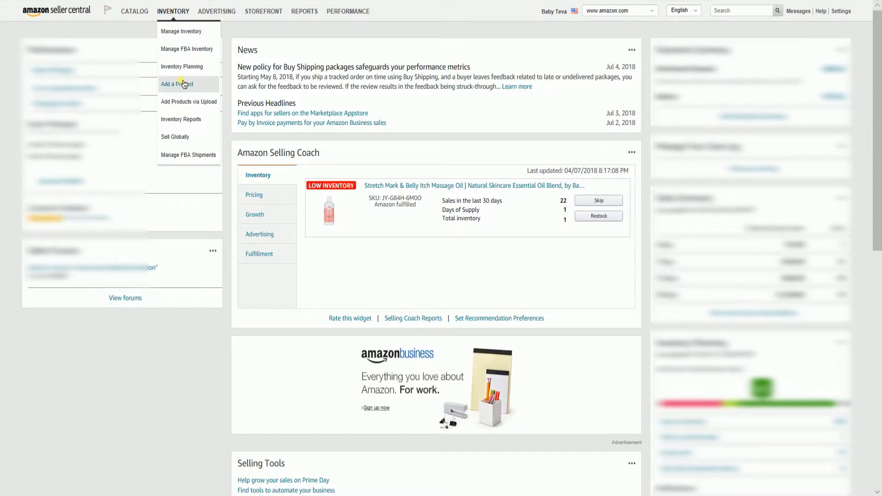
mouse_move(178, 84)
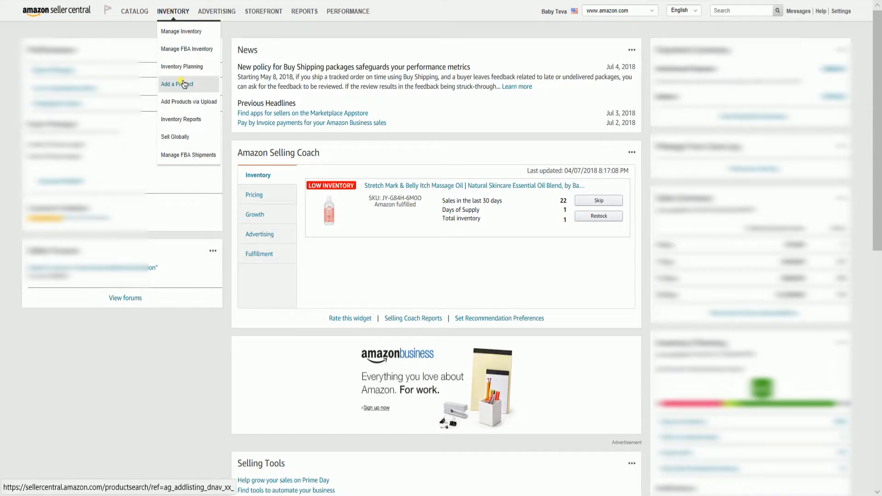
click(176, 84)
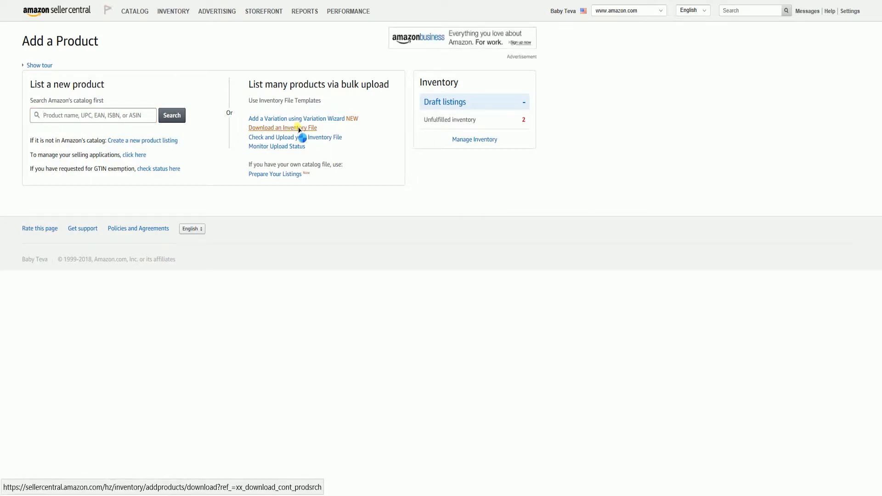
click(276, 127)
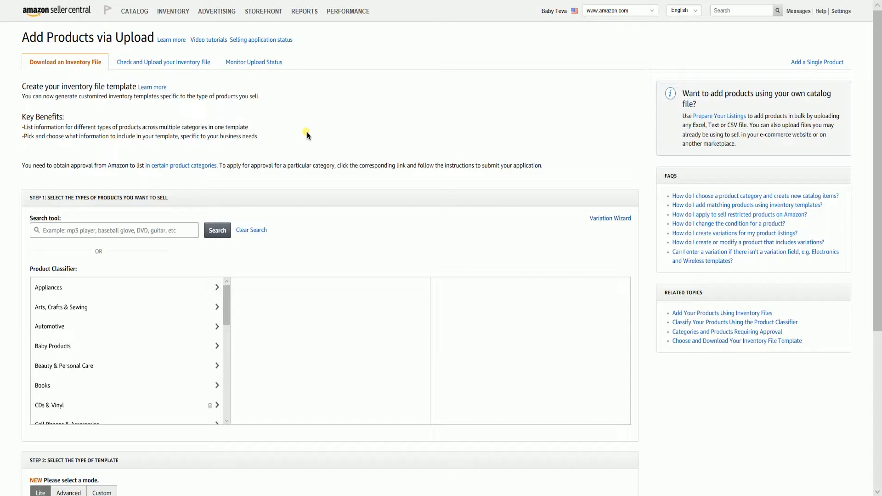
Step: Classify the product as Health & Household > Wellness & Relaxation > Massage Tools & Equipment > Massage Oils
scroll(down, 3)
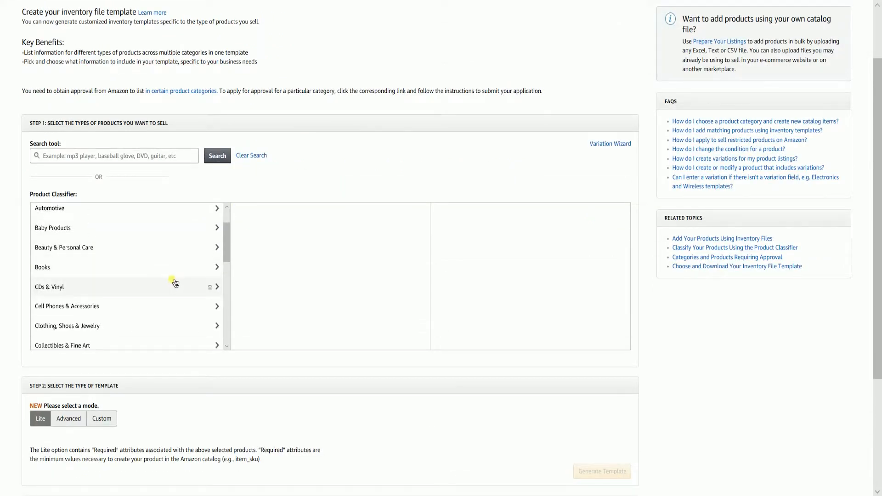
scroll(down, 3)
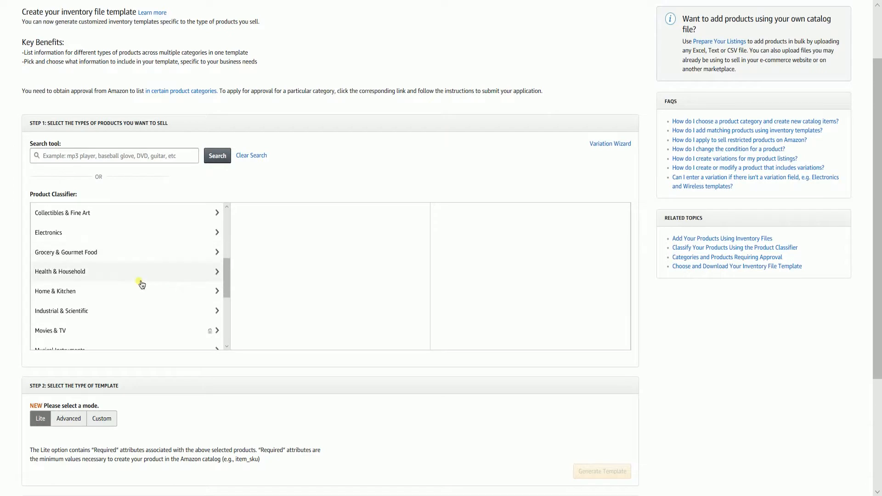
click(59, 271)
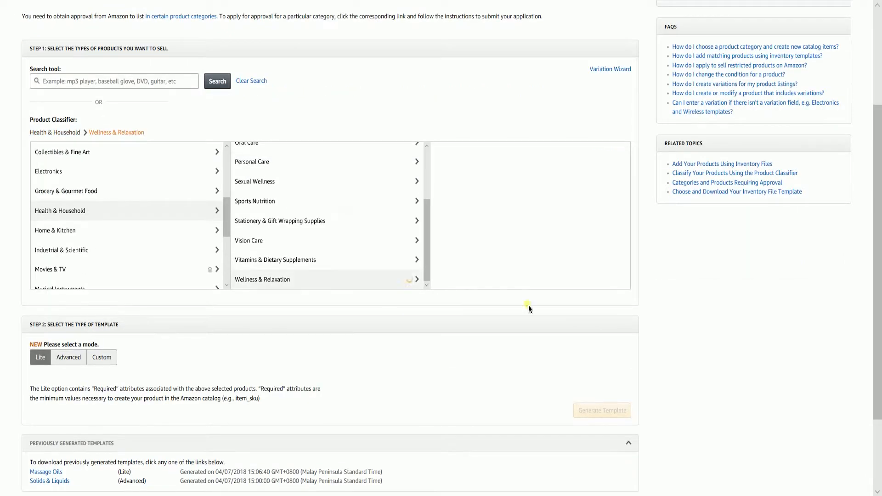
click(262, 280)
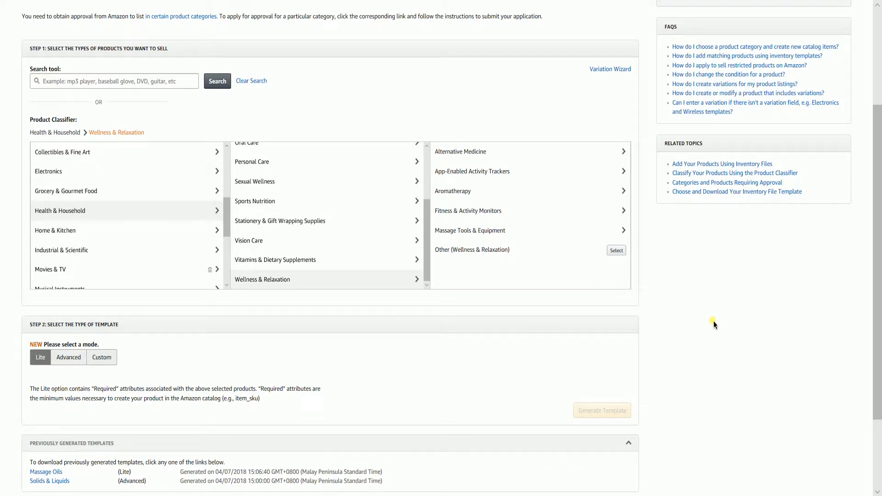
mouse_move(574, 230)
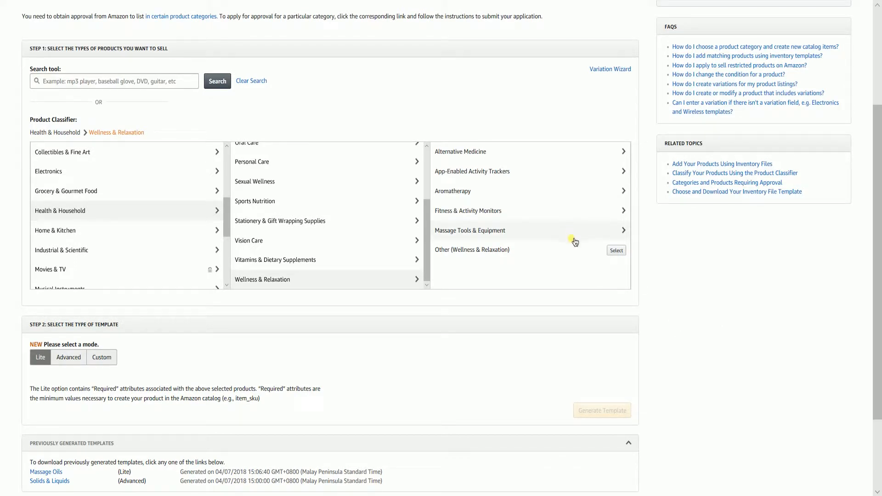
click(469, 230)
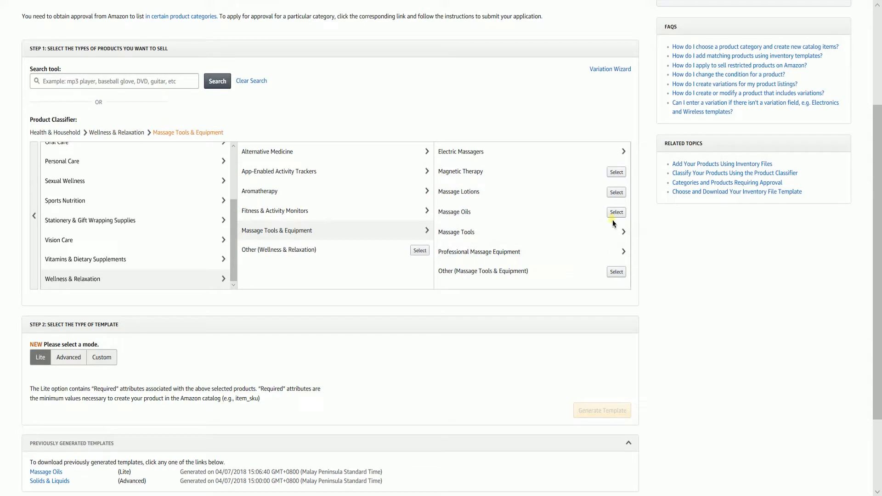
click(615, 212)
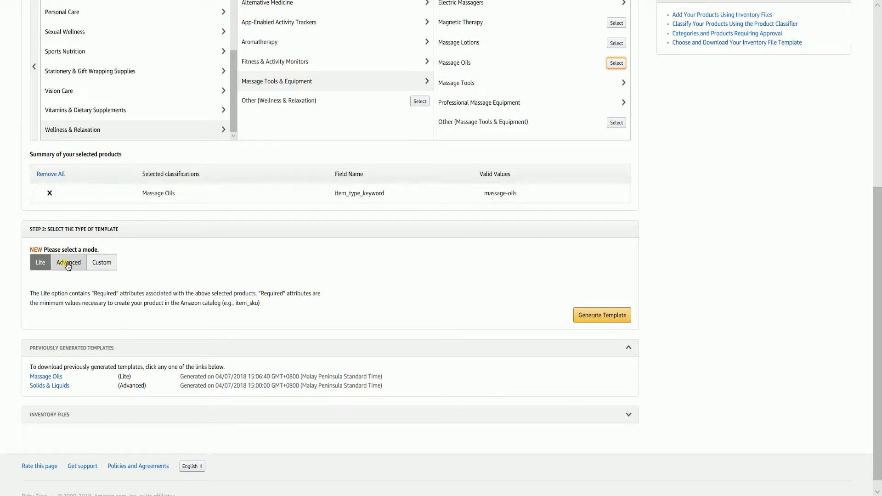
Step: Generate the Advanced template with all attribute groups for Massage Oils
click(68, 262)
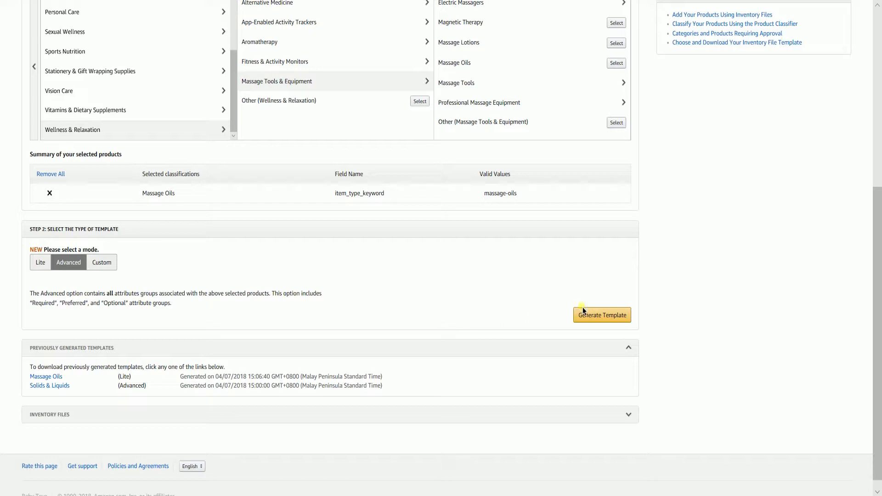
click(601, 315)
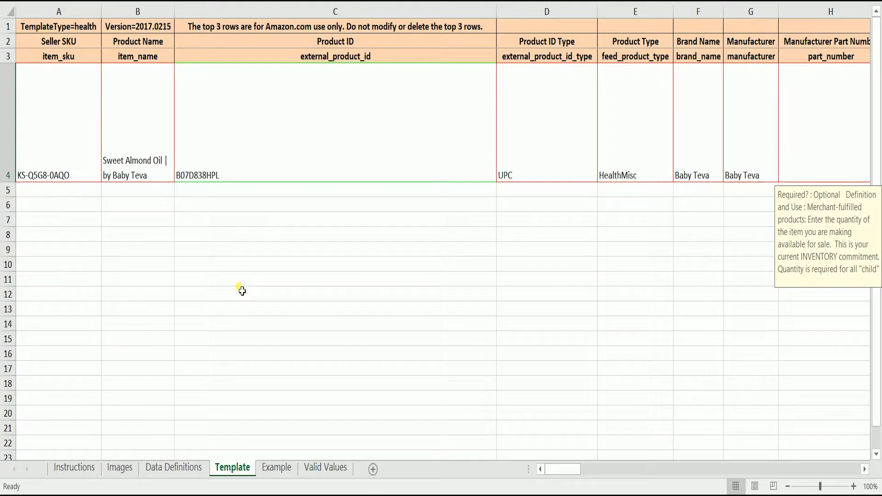
Step: Fill quantity 200 and restock date 7/2 in the product row, then save past the compatibility warning
click(58, 123)
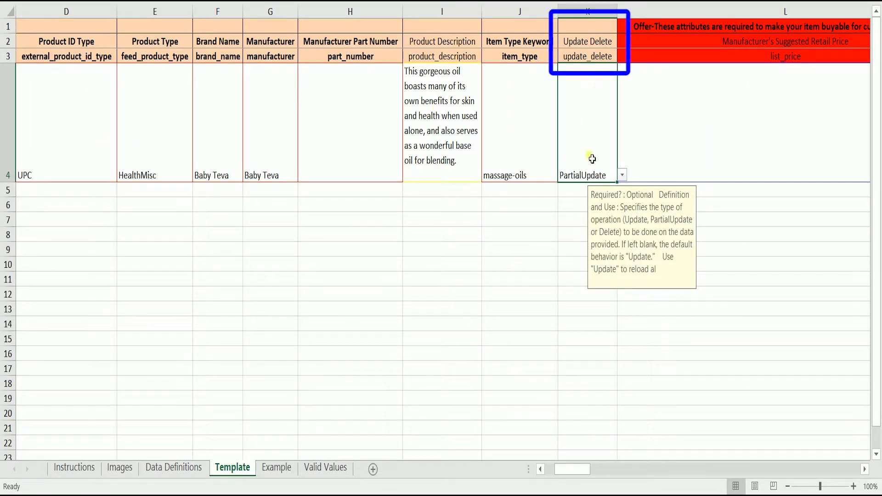
click(622, 174)
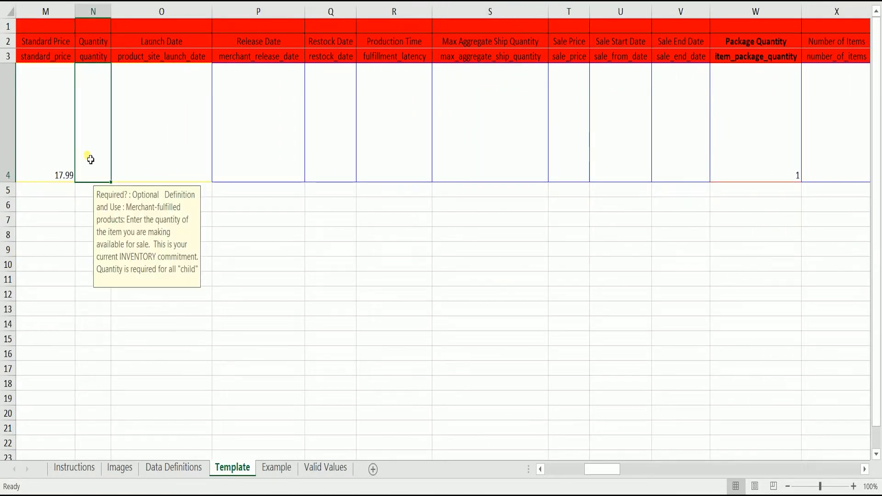
text(2)
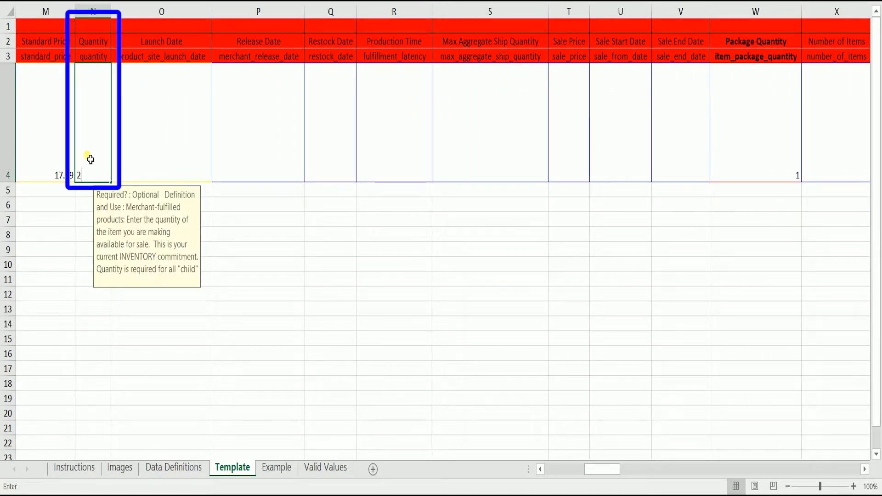
text(00)
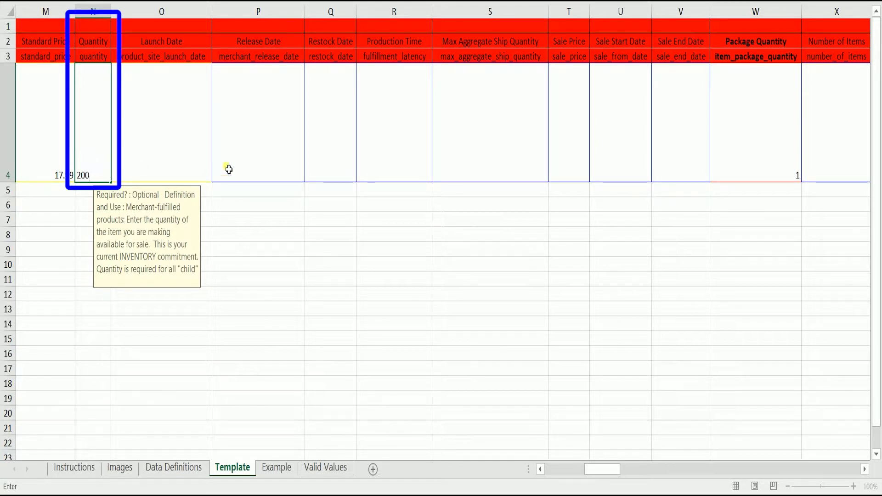
click(331, 130)
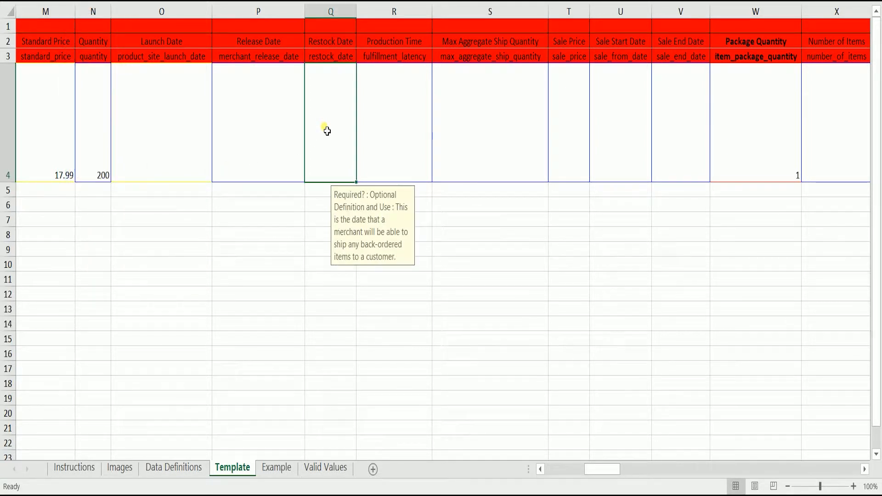
text(7)
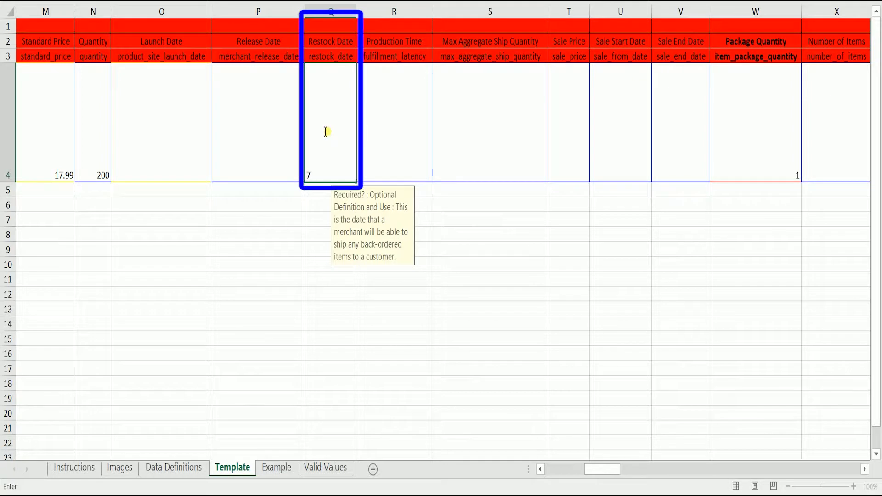
text(/24/)
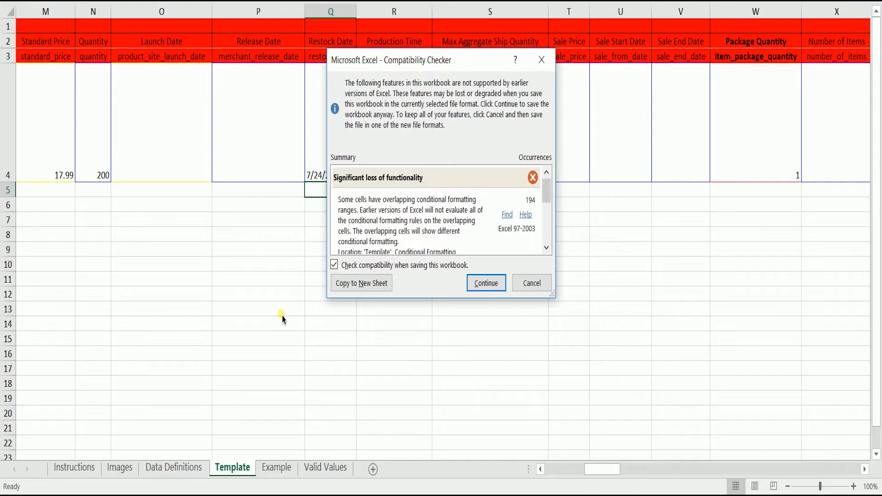
click(485, 283)
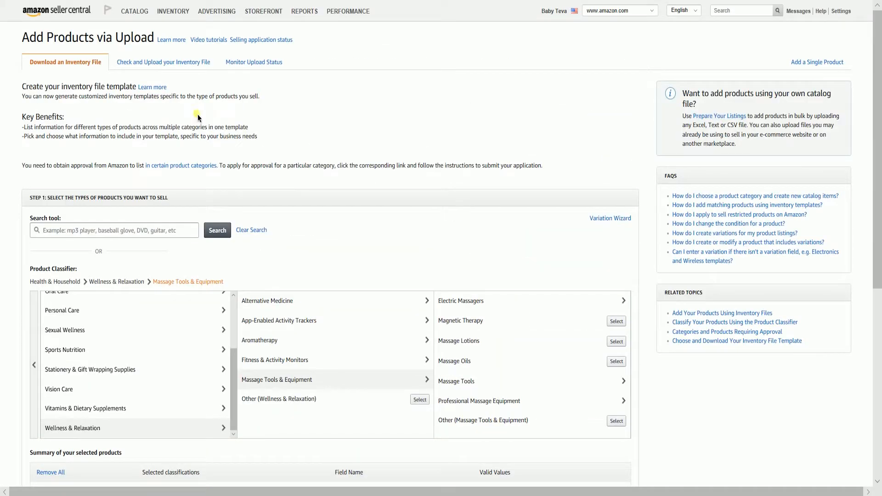
mouse_move(163, 62)
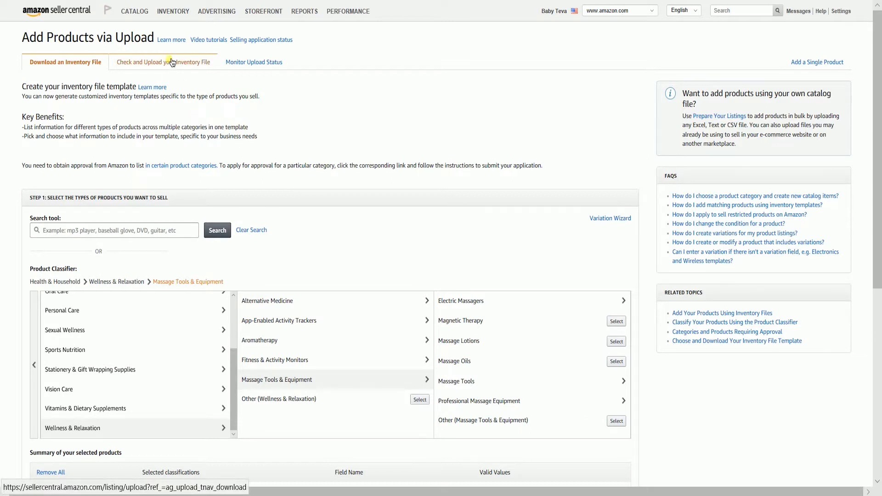
Step: On the Check and Upload page, set the file type to Standard Book Loader File
click(163, 61)
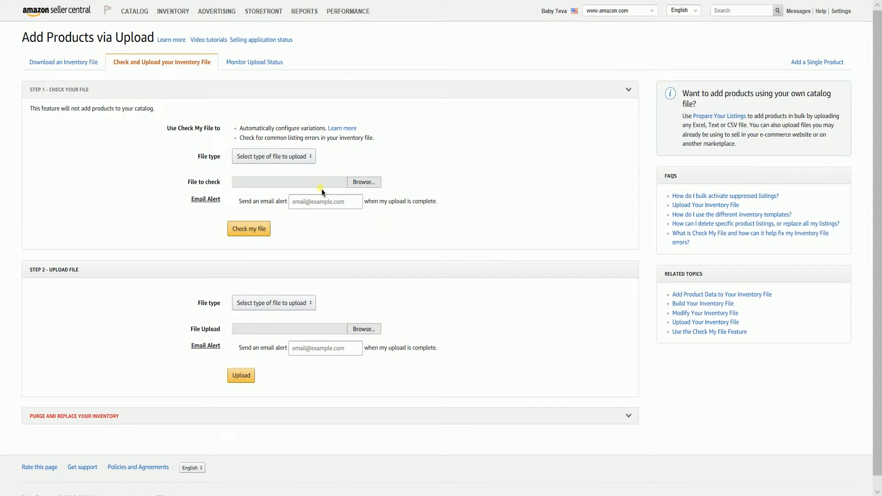
click(274, 156)
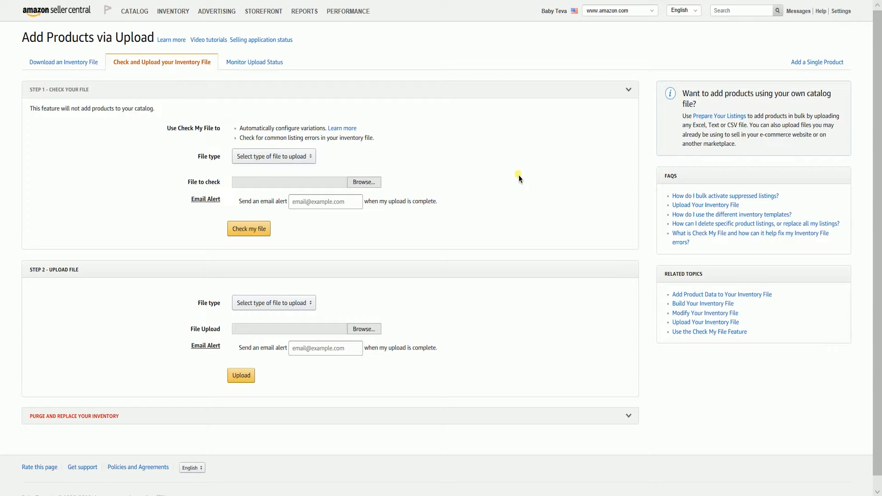
click(274, 156)
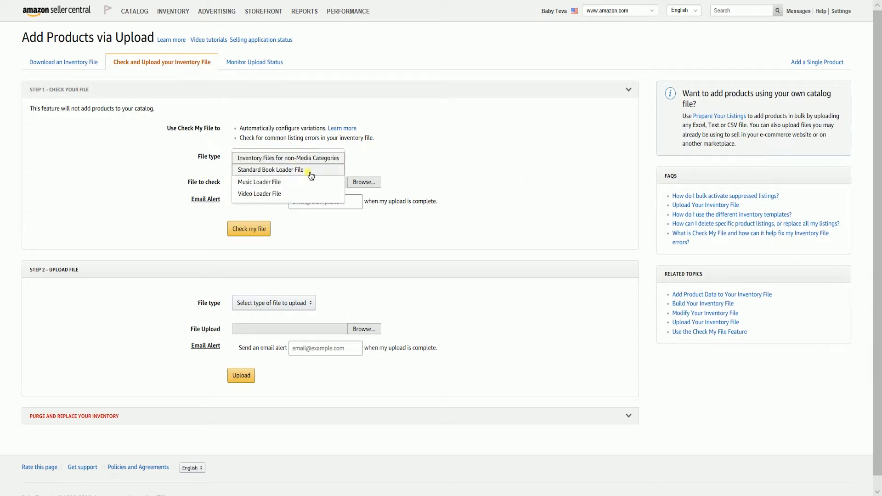
click(270, 170)
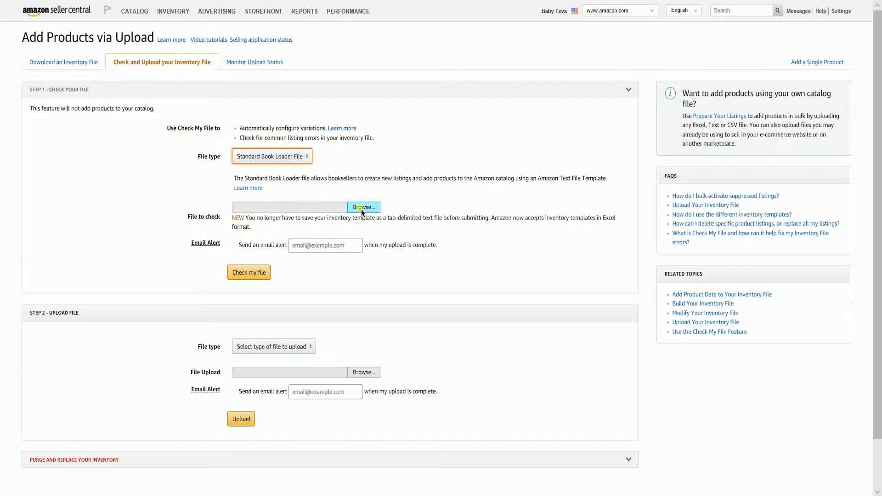
Step: Attach the saved inventory file from the computer for checking
click(364, 207)
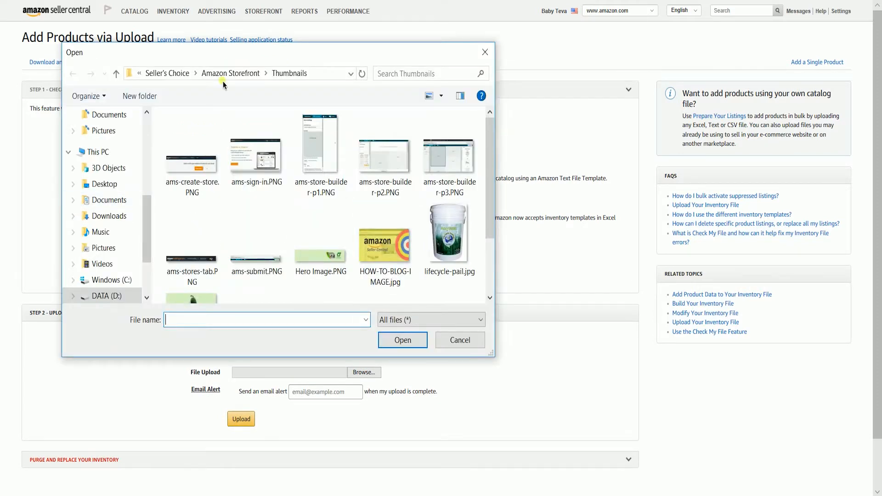
click(403, 340)
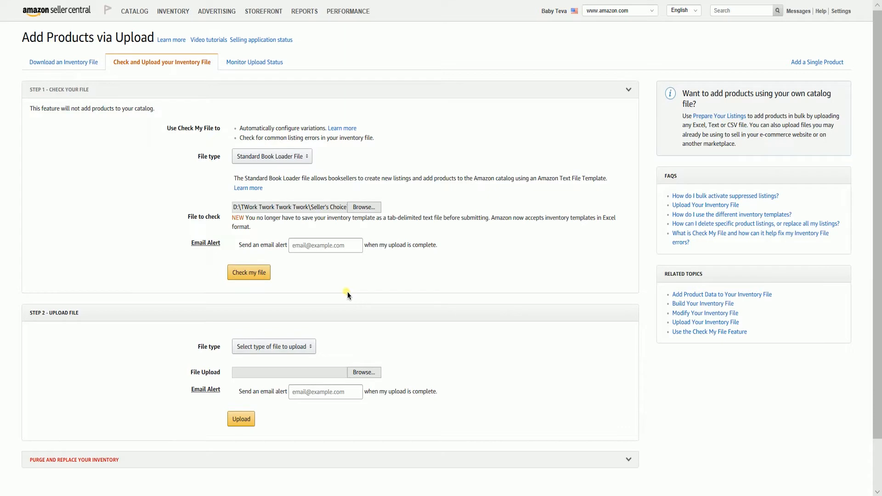
mouse_move(340, 285)
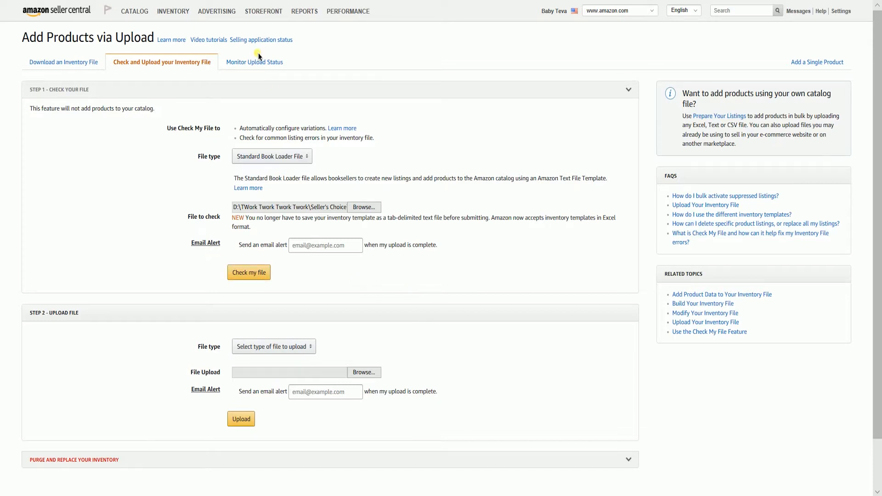
Step: View Monitor Upload Status showing one record processed with no errors
click(254, 62)
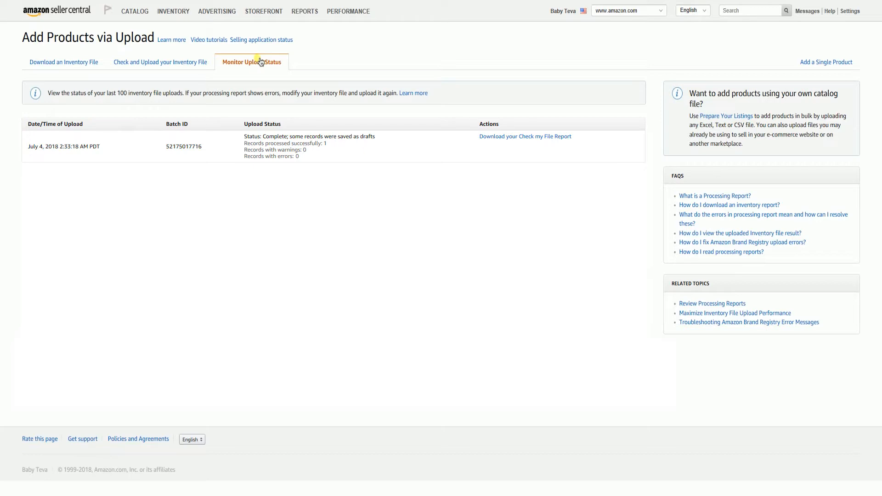
mouse_move(236, 98)
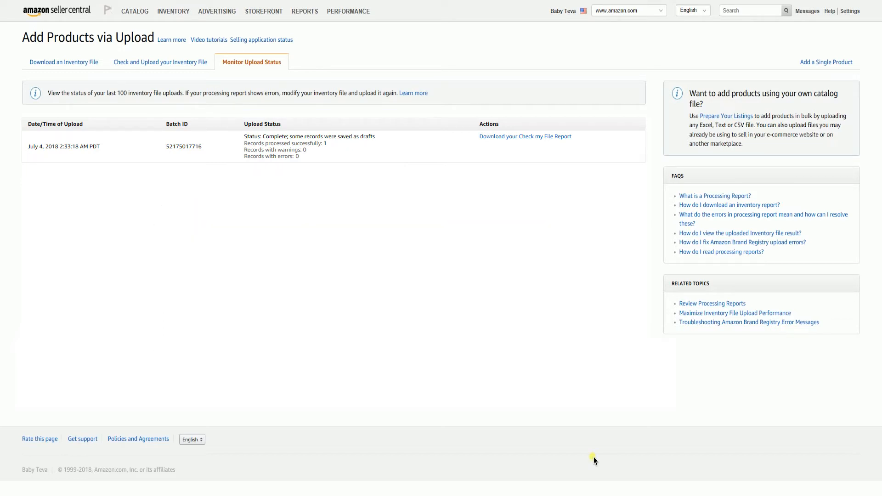
mouse_move(160, 62)
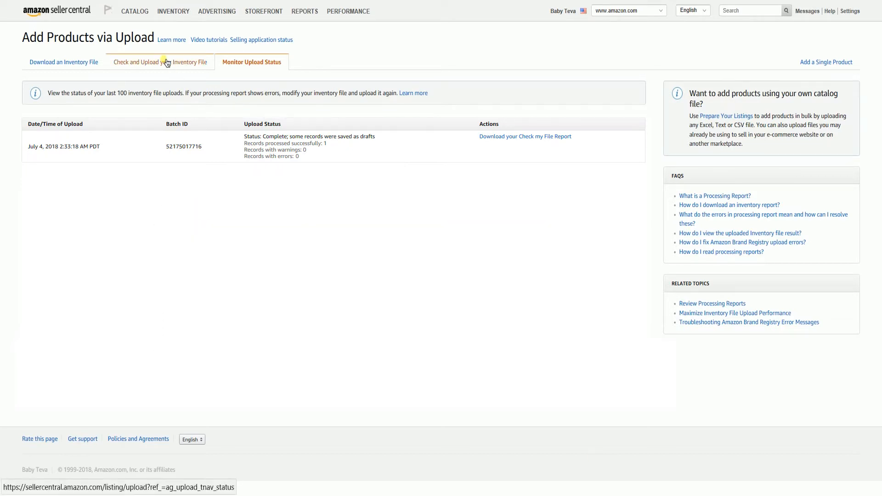
Step: Return to the Check and Upload your Inventory File page
click(162, 61)
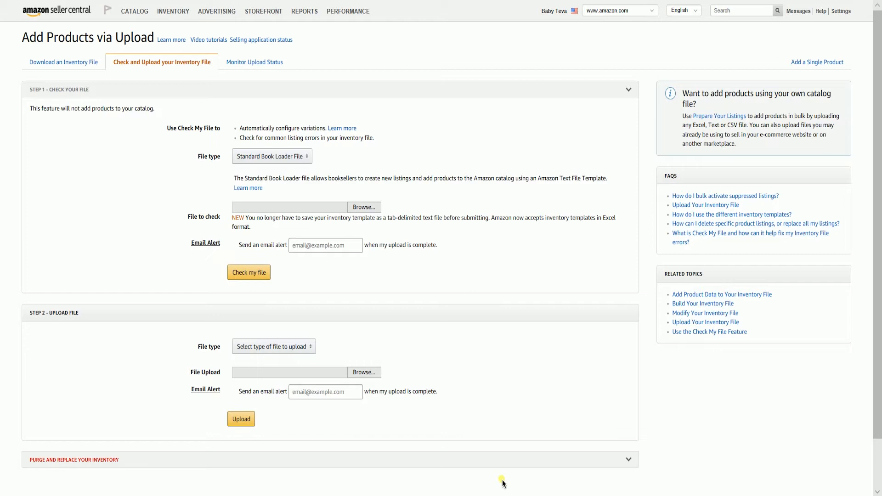
mouse_move(504, 482)
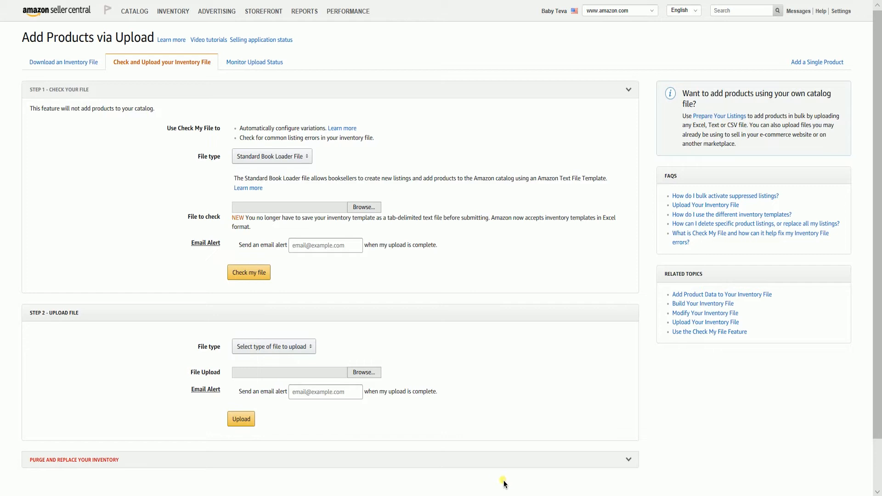
mouse_move(515, 490)
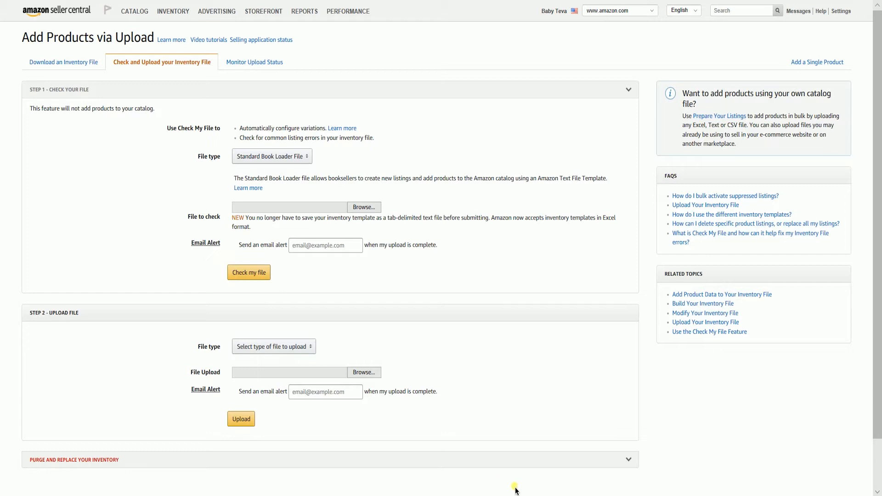
mouse_move(525, 494)
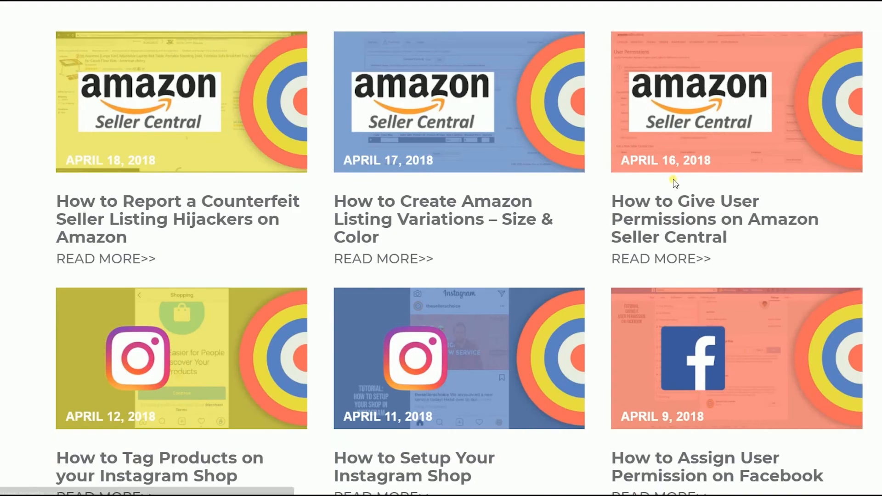
Step: Go to the Seller's Choice blog via Resources and browse its posts
scroll(up, 3)
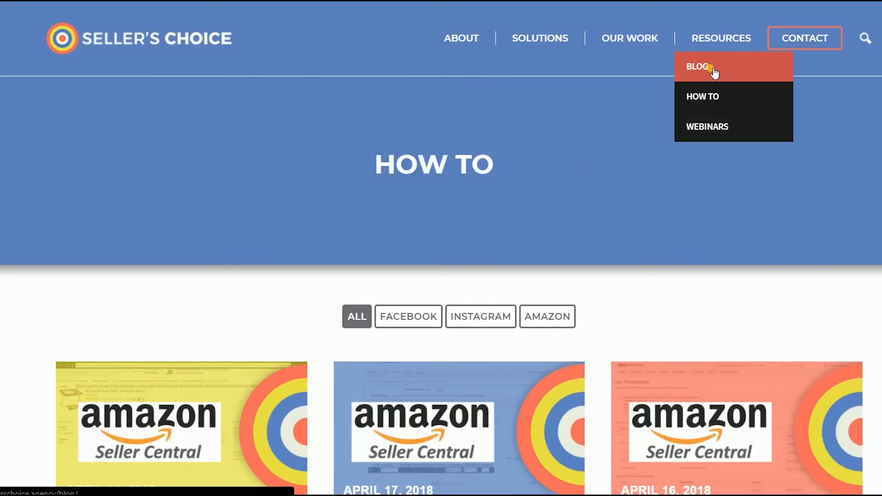
click(697, 66)
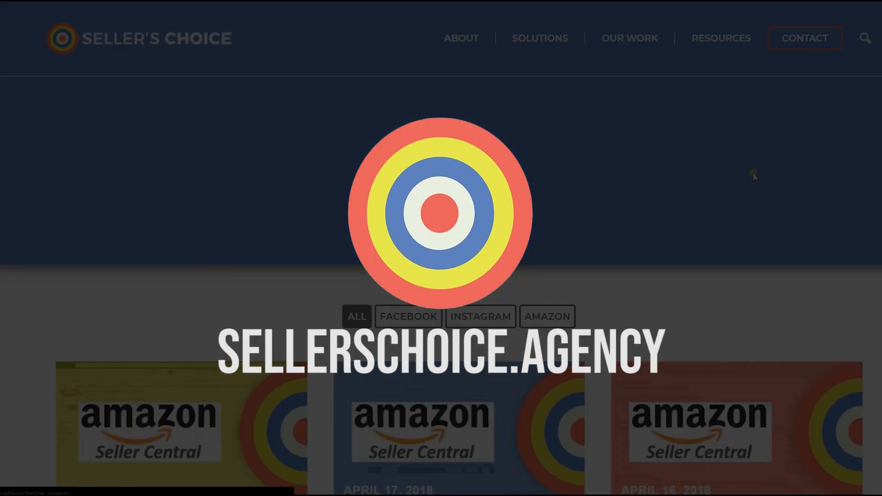
scroll(down, 3)
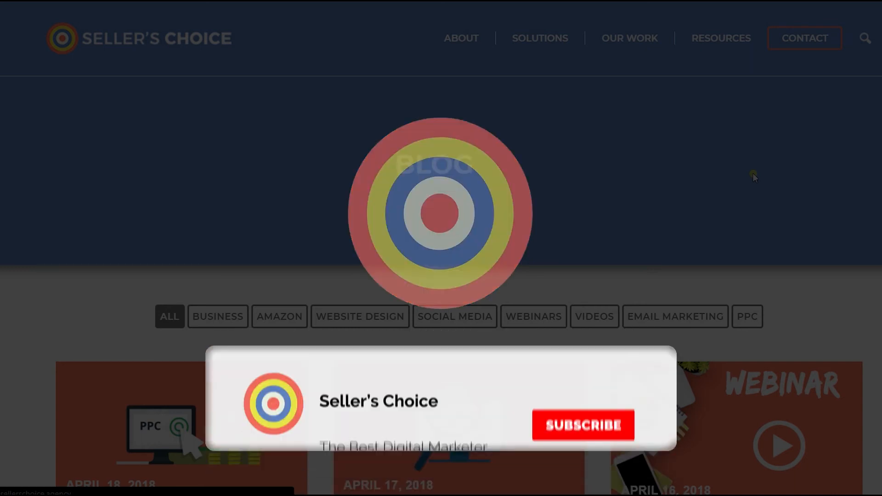
click(582, 425)
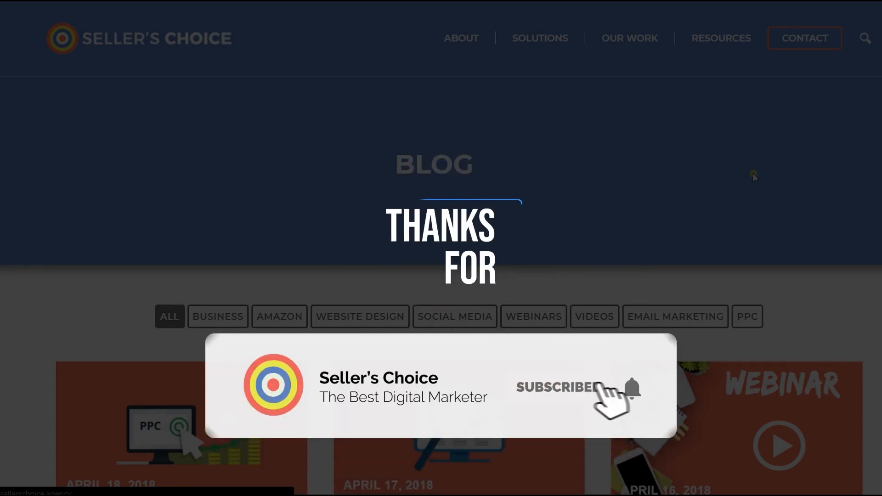